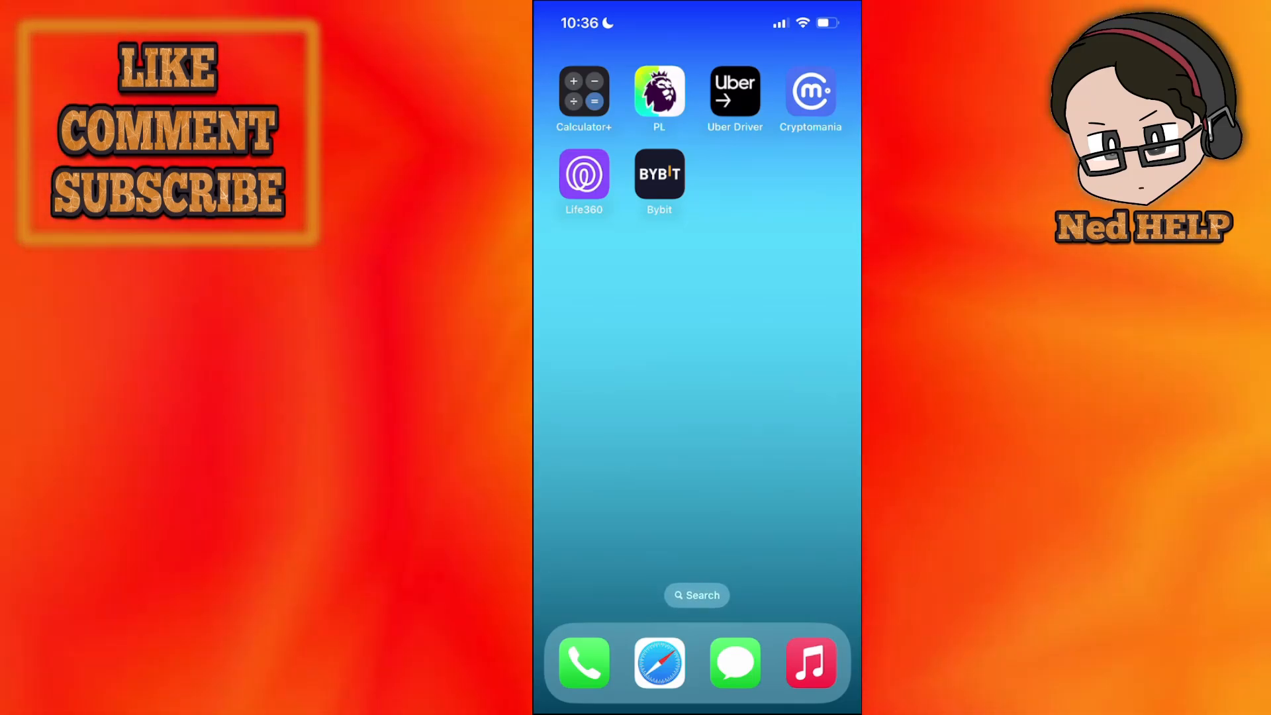
- Swipe to the Home Screen page holding the App Store and launch it
left_click(583, 174)
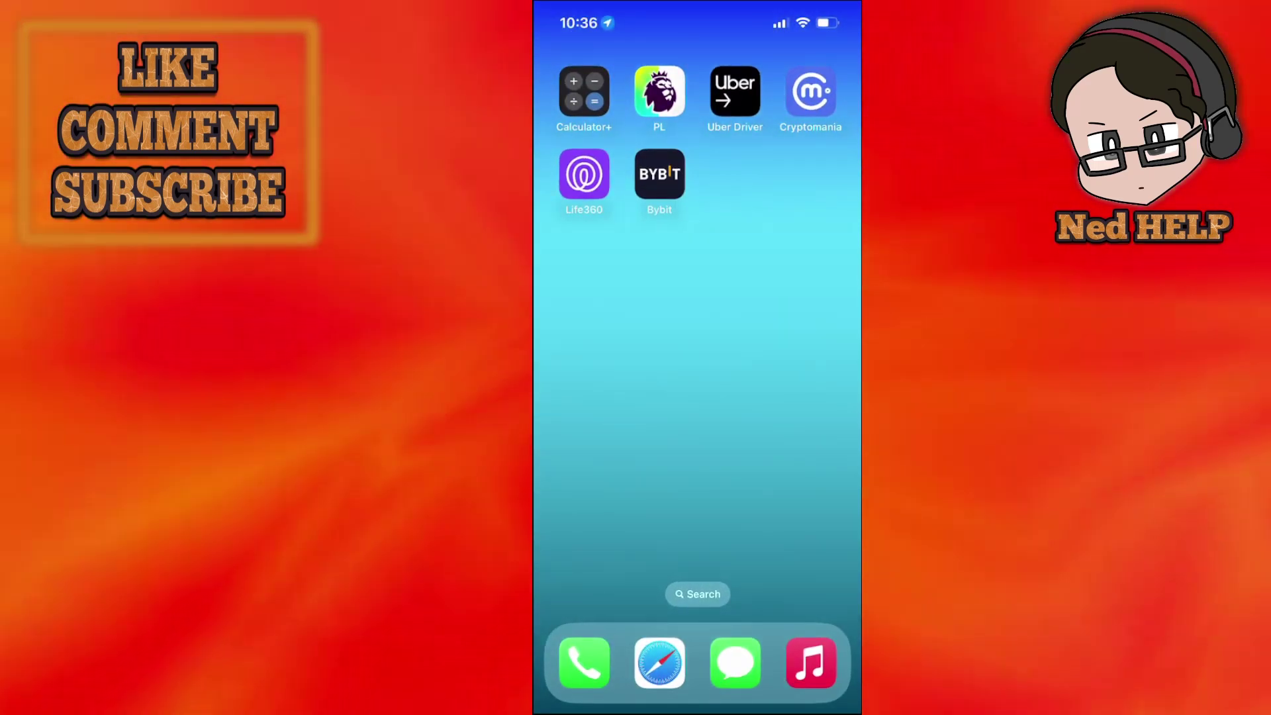
scroll("left", 3)
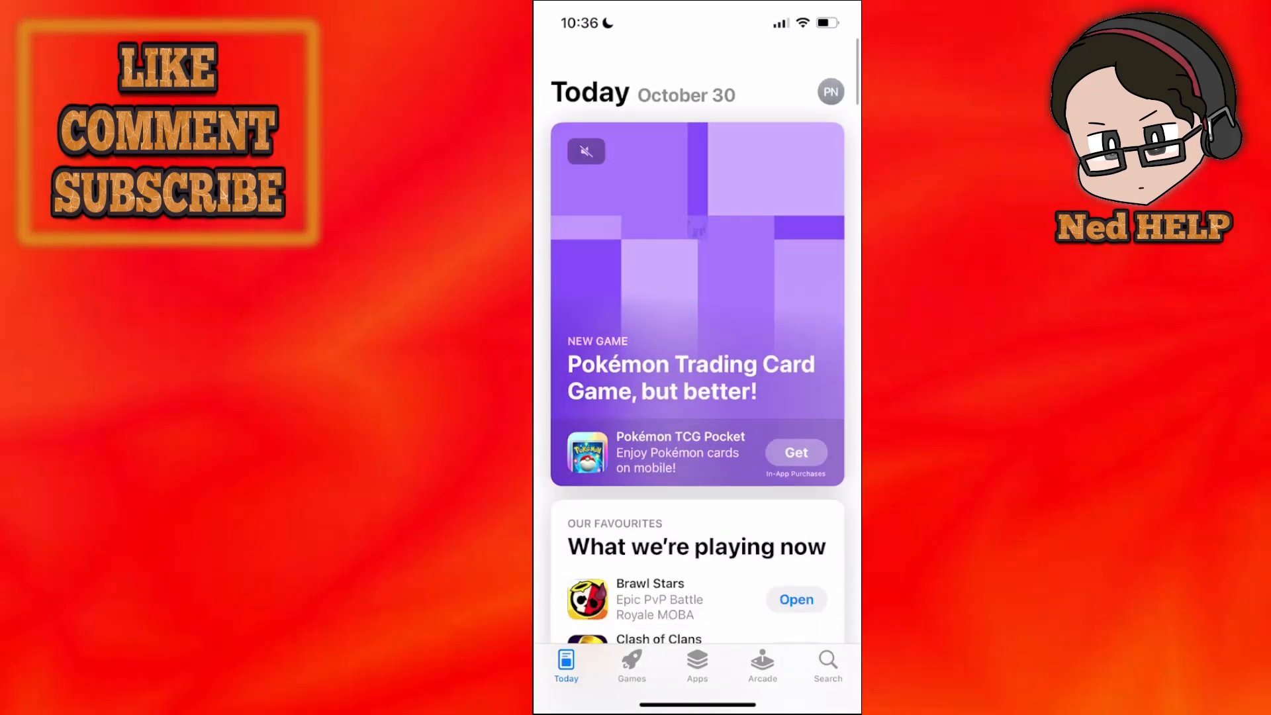
- Search the App Store for 'life 360' and confirm Life360 is already installed
left_click(827, 665)
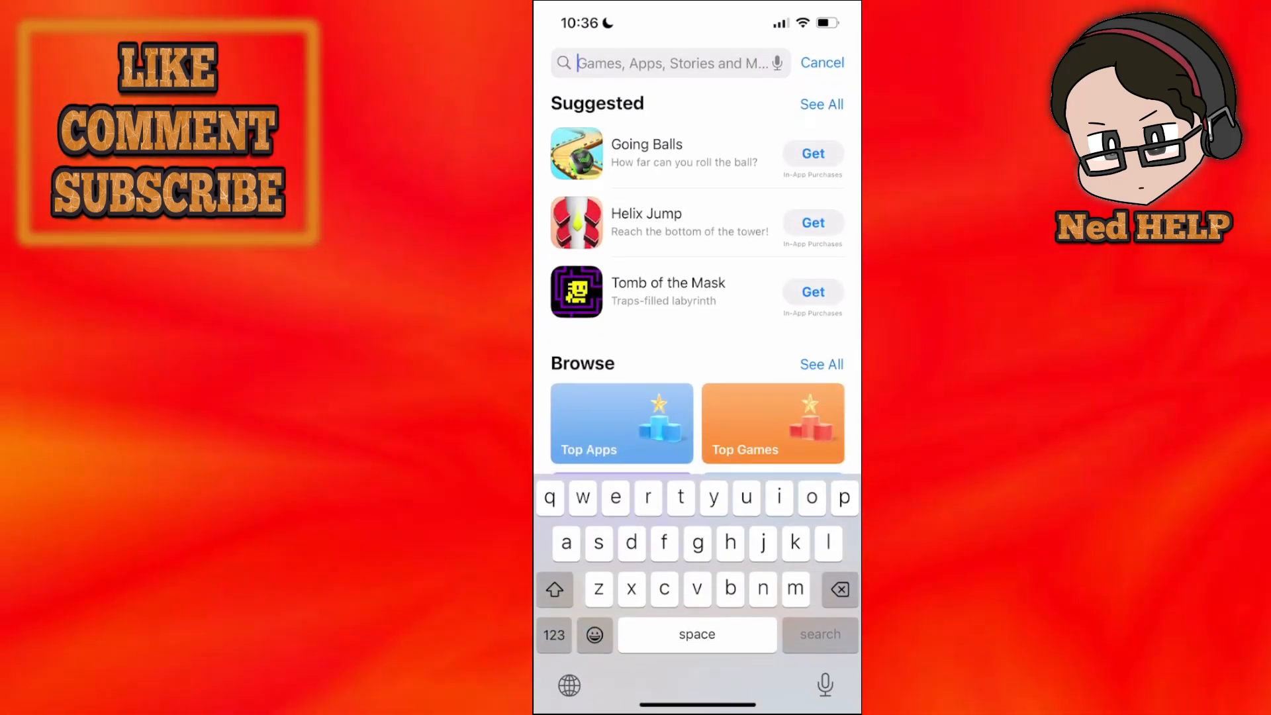
type("life")
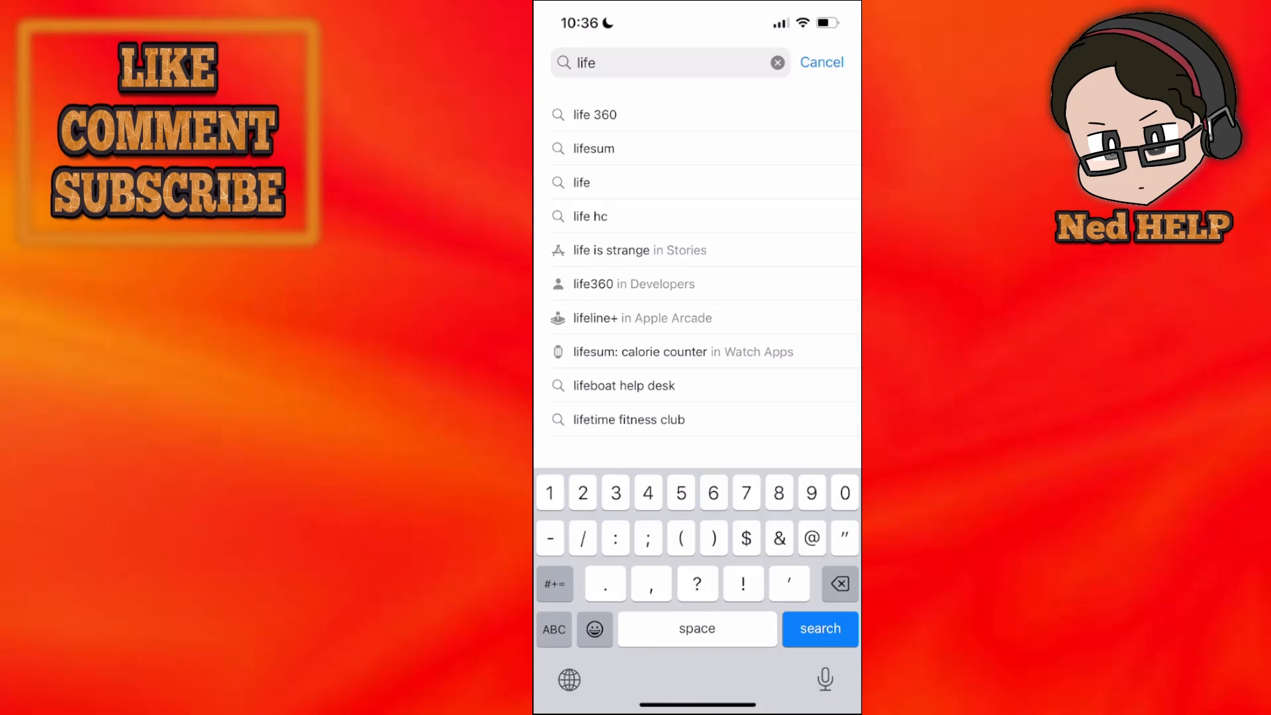
left_click(595, 115)
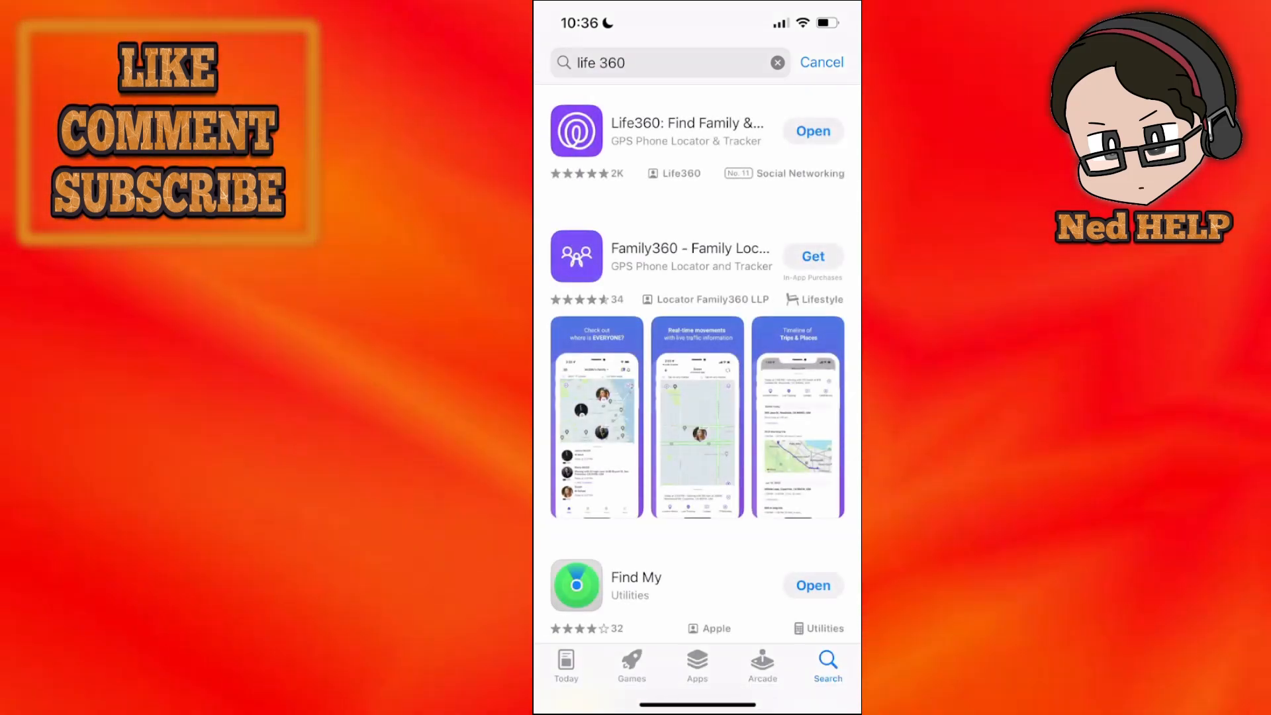
left_click(687, 131)
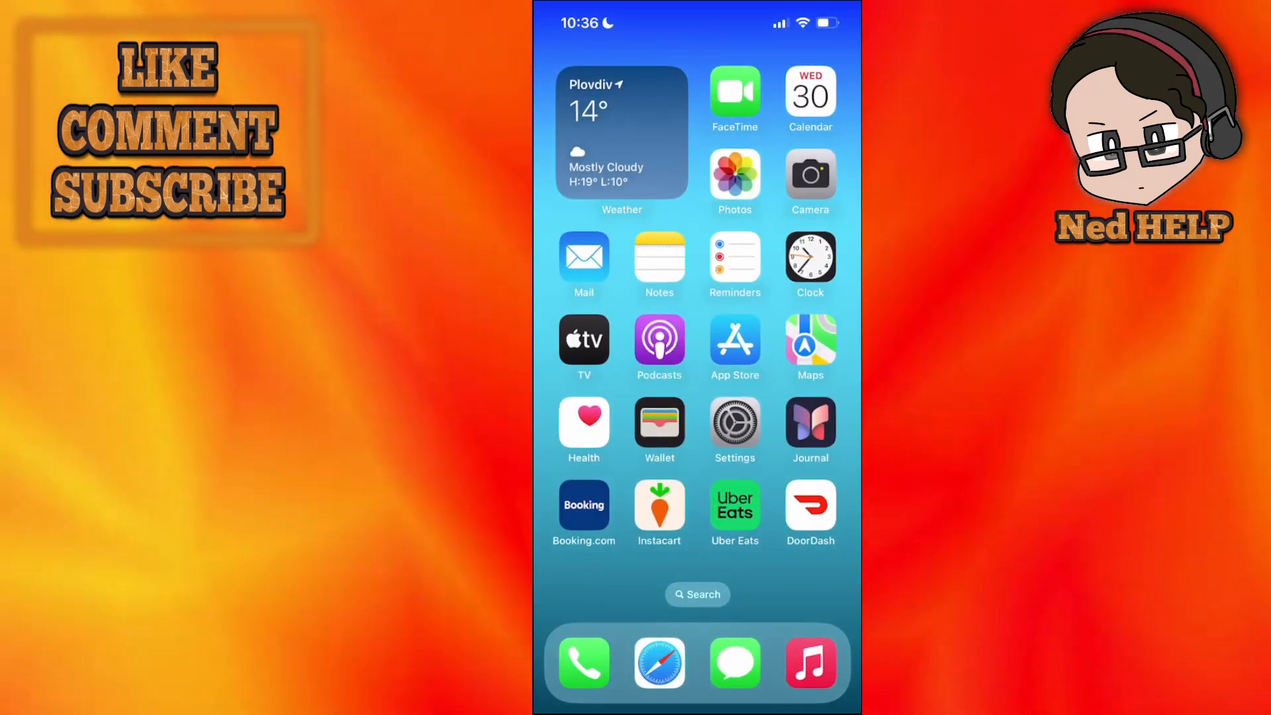
- Search Settings for 'Life' and open the Life360 settings page
left_click(734, 422)
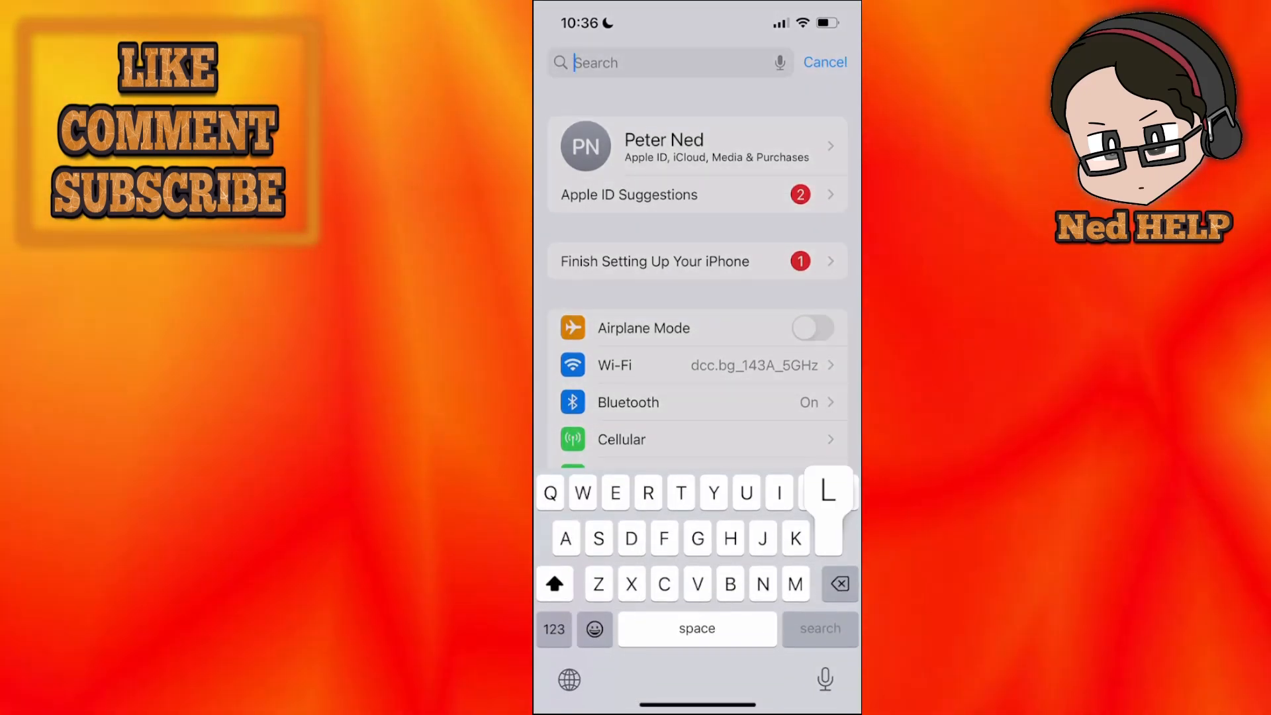
type("Life")
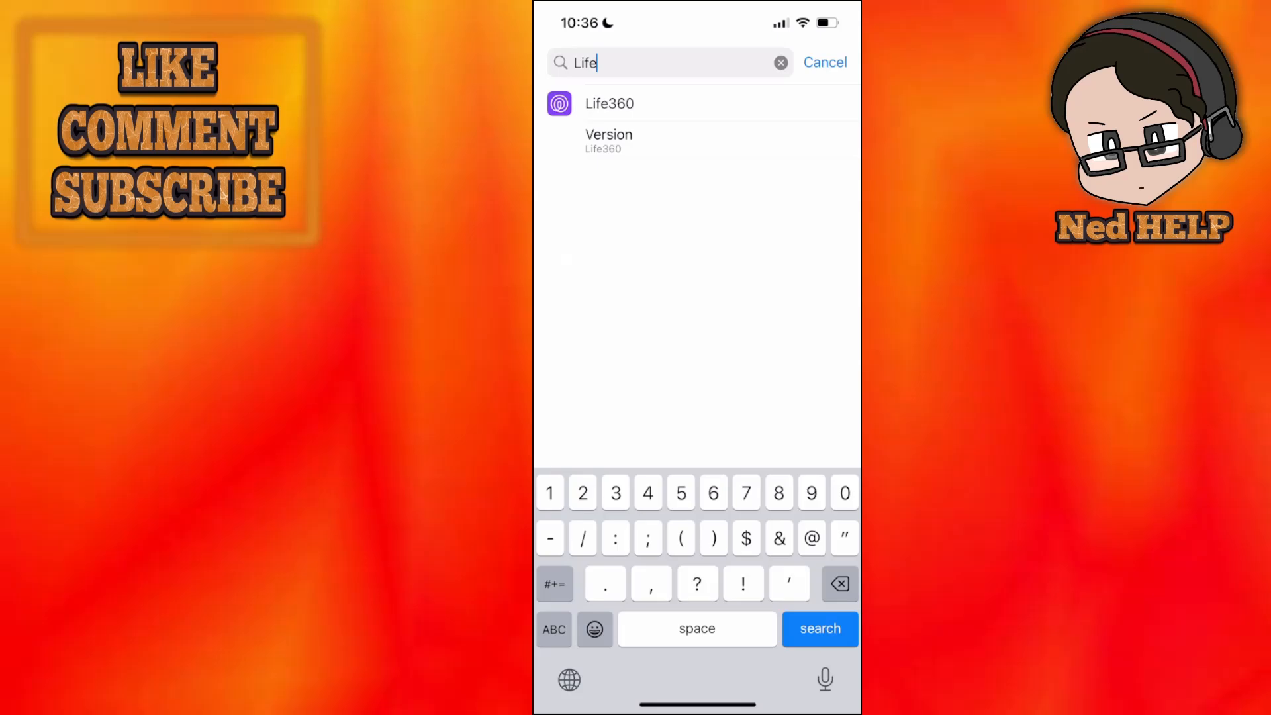
left_click(609, 103)
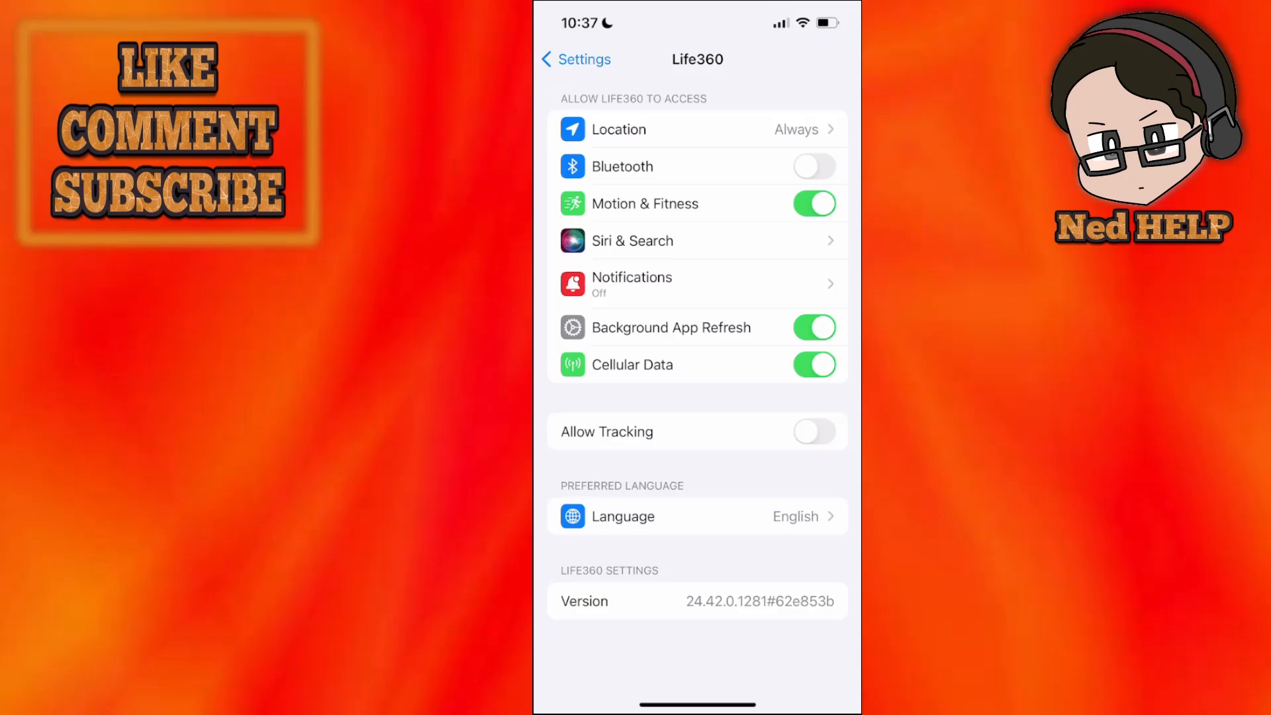
- Toggle Life360's Background App Refresh off and back on, then return home
left_click(814, 327)
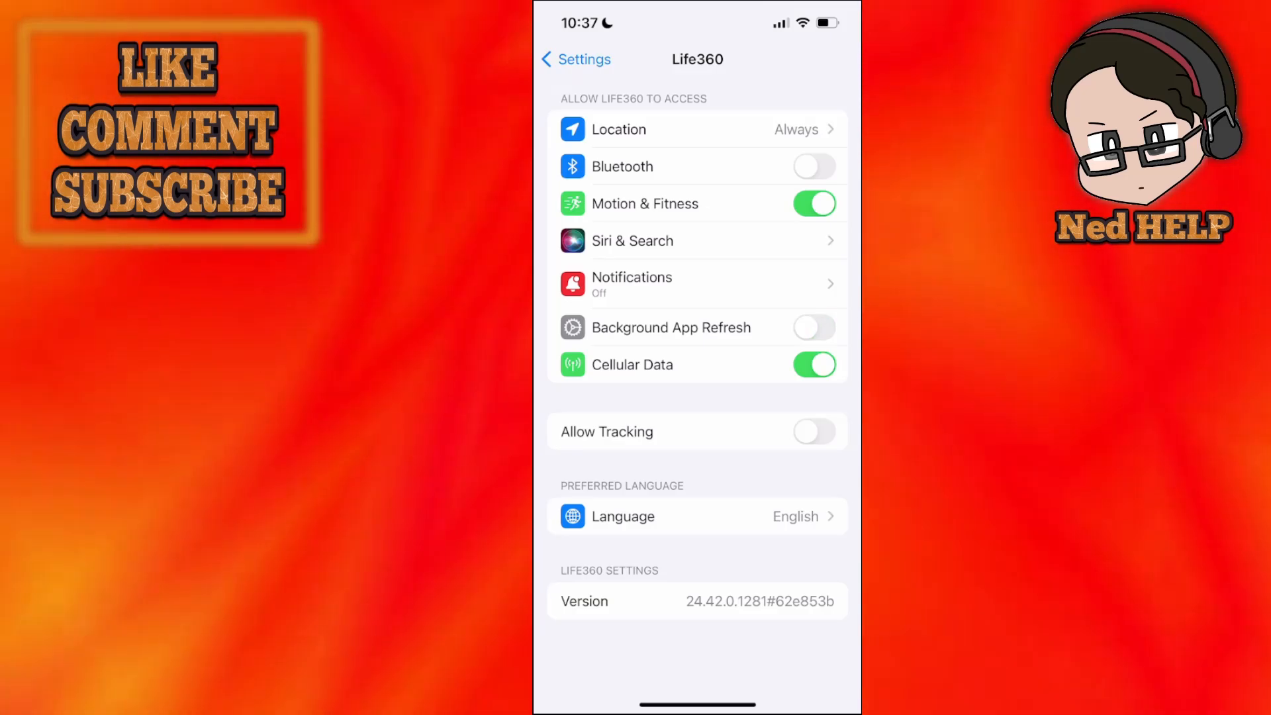
left_click(815, 327)
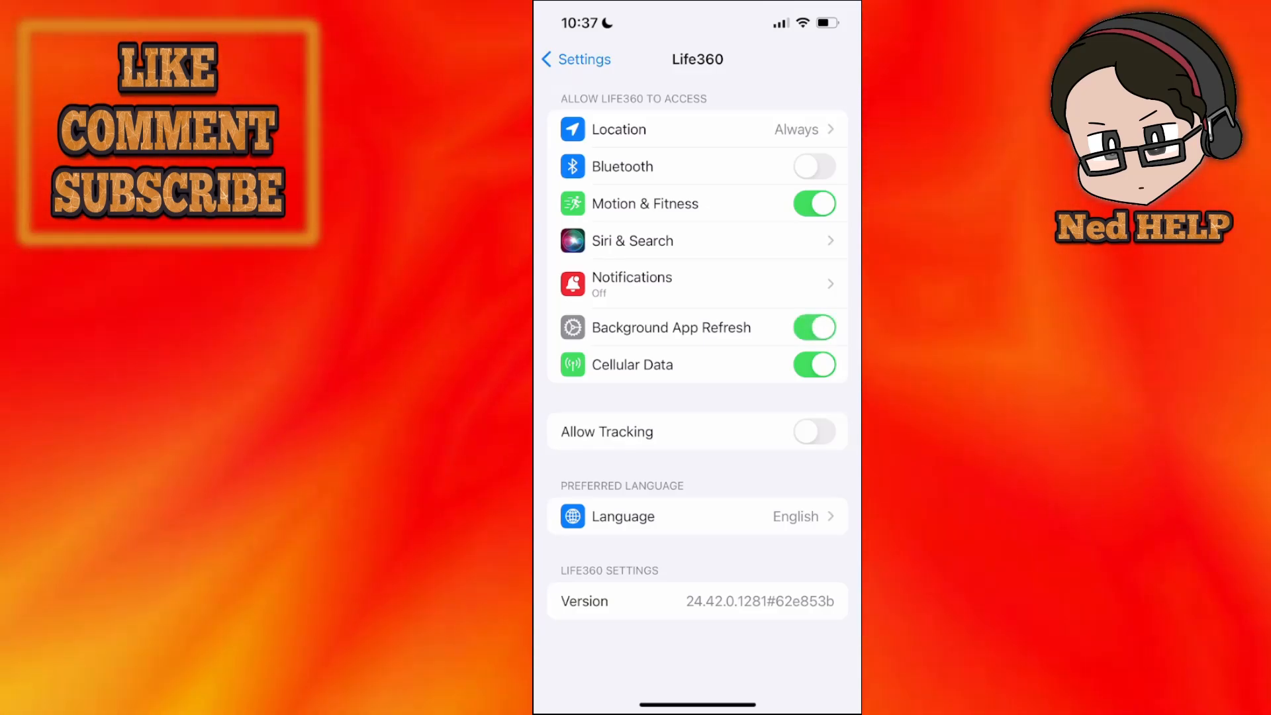
left_click(697, 129)
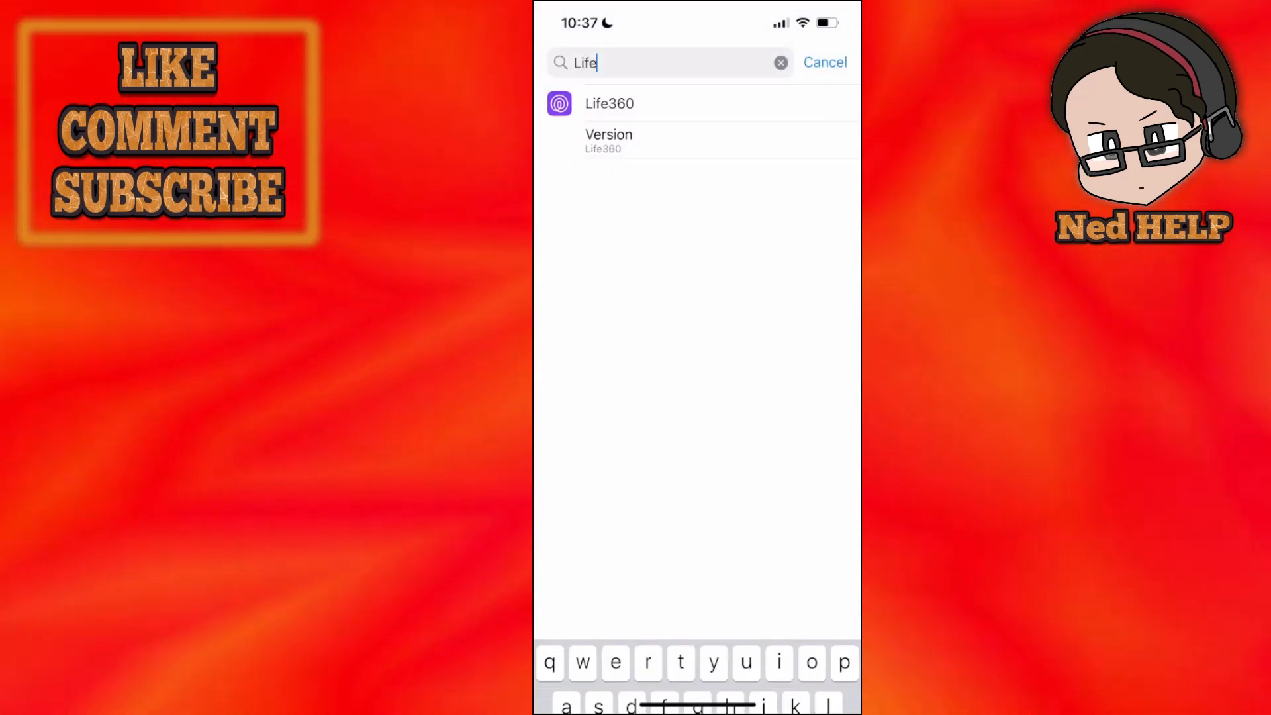
left_click(825, 62)
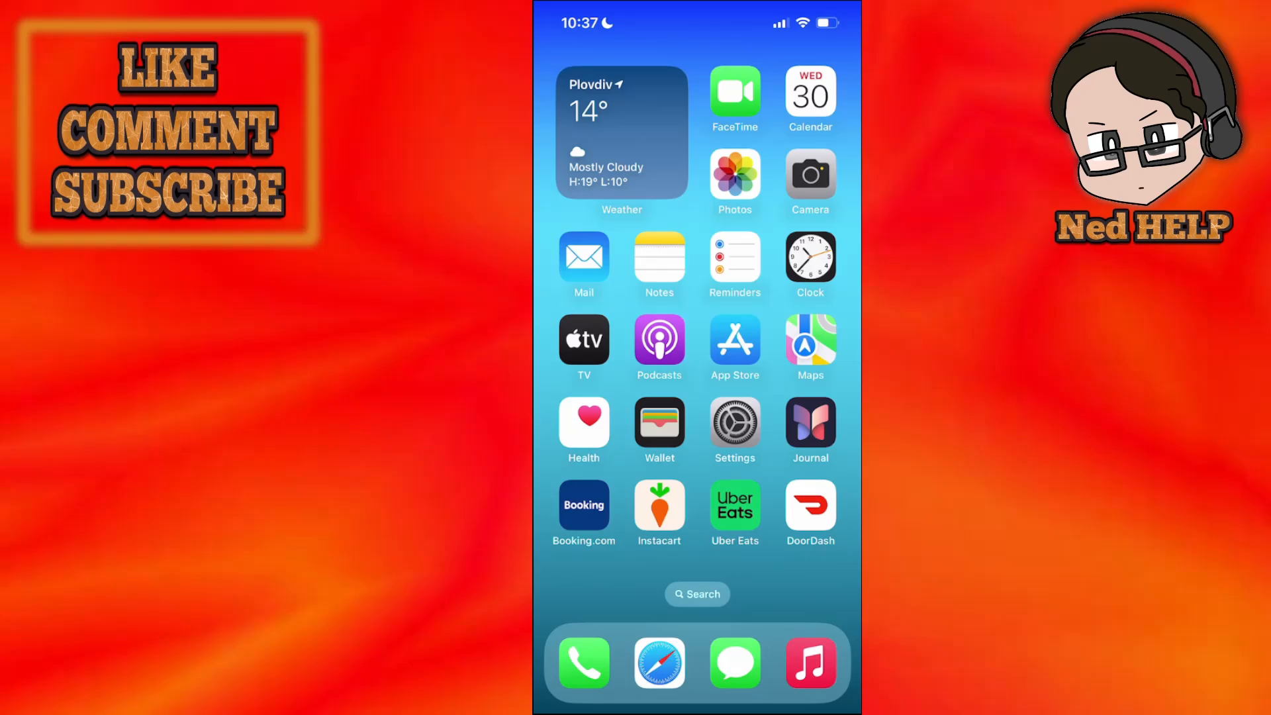